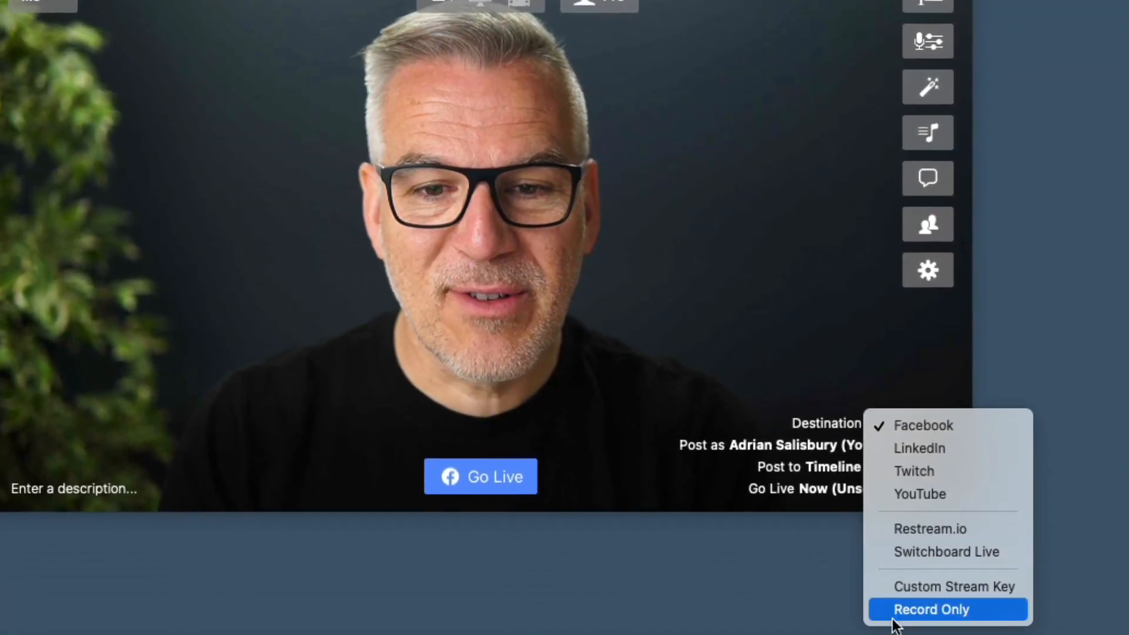
Set the Destination to Record Only instead of streaming to Facebook.
click(946, 609)
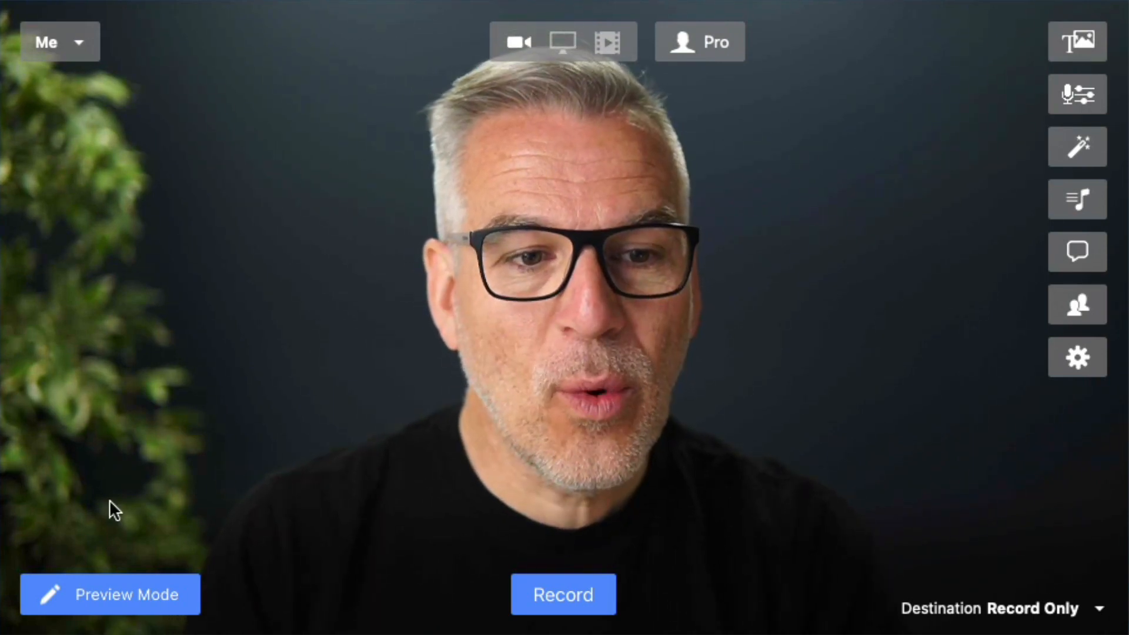
Turn on Preview Mode and enlarge the separate Program output window.
click(110, 594)
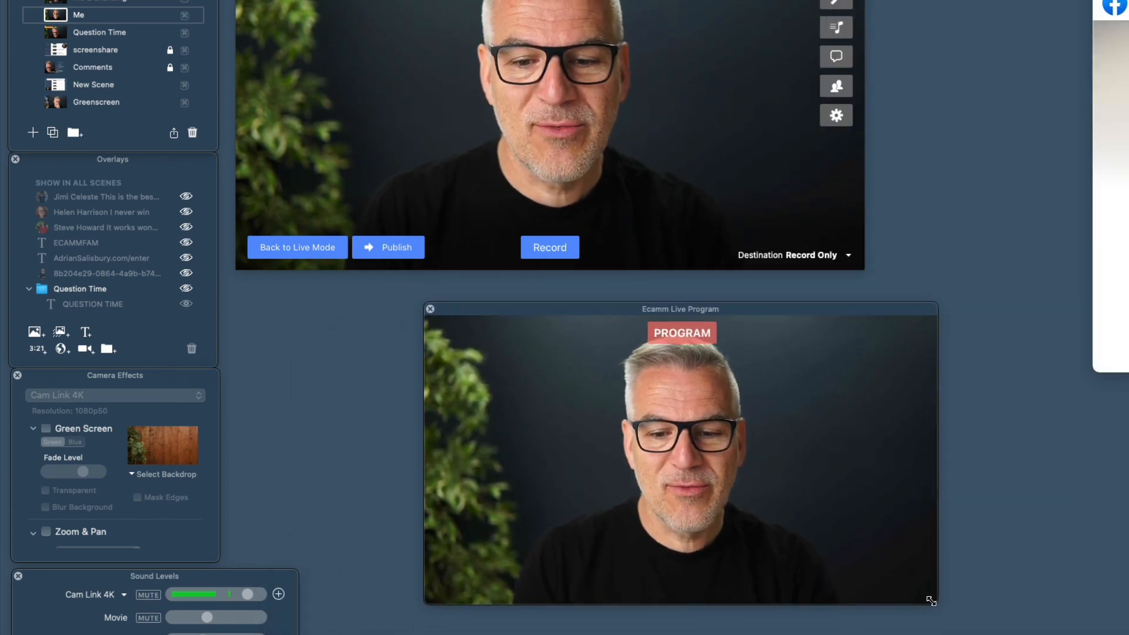
drag(932, 598, 1128, 634)
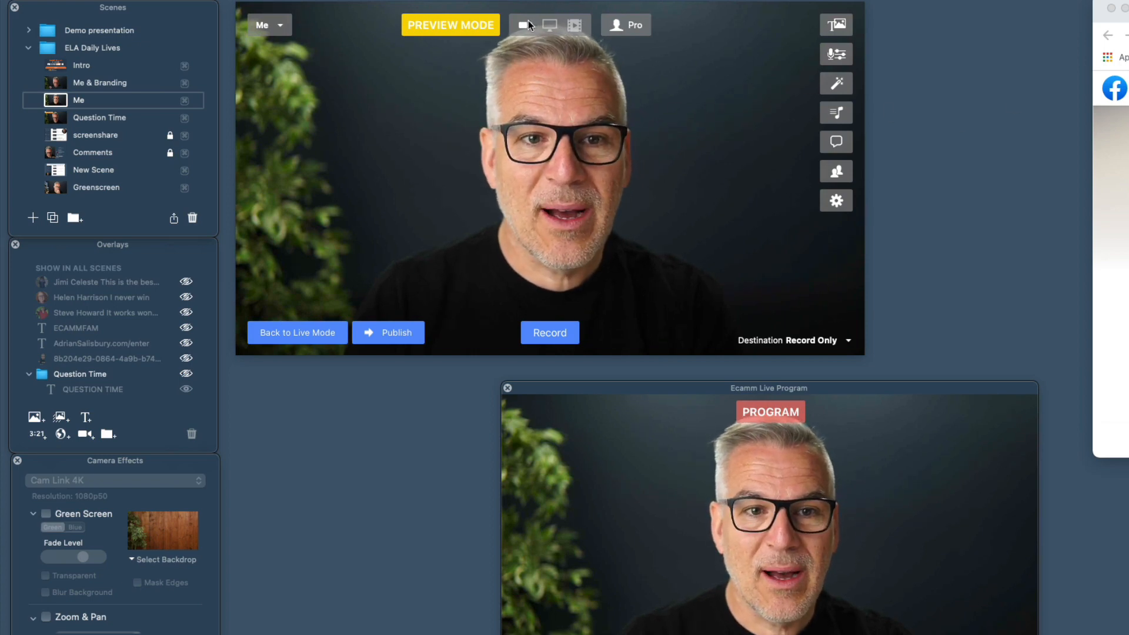
Switch the Me scene to a screen share showing the Google Chrome window.
click(548, 25)
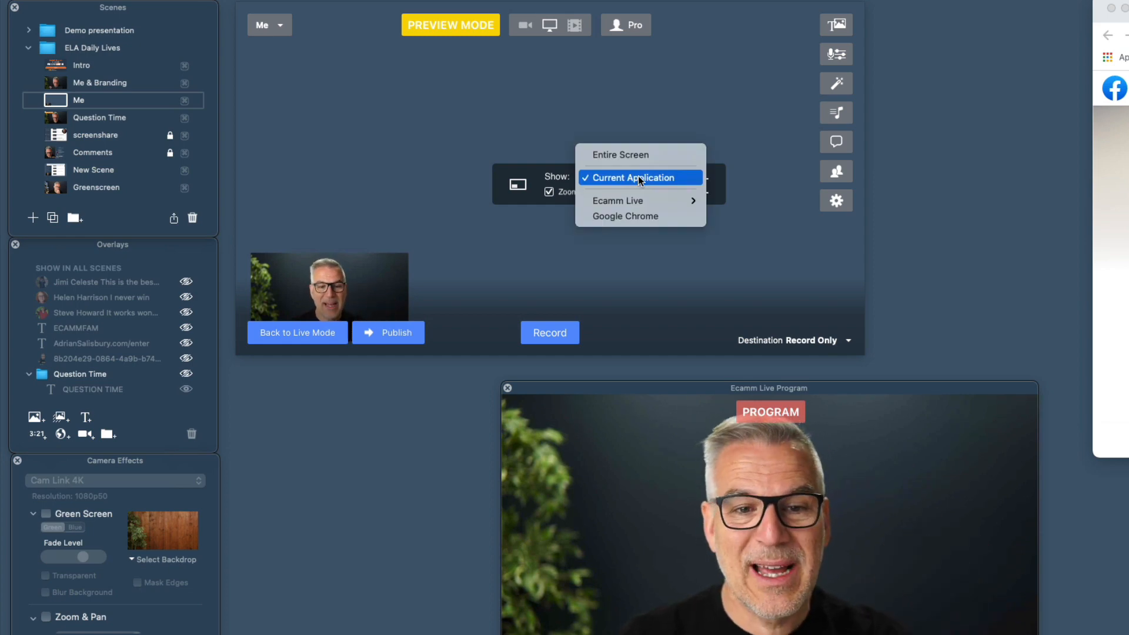
click(626, 217)
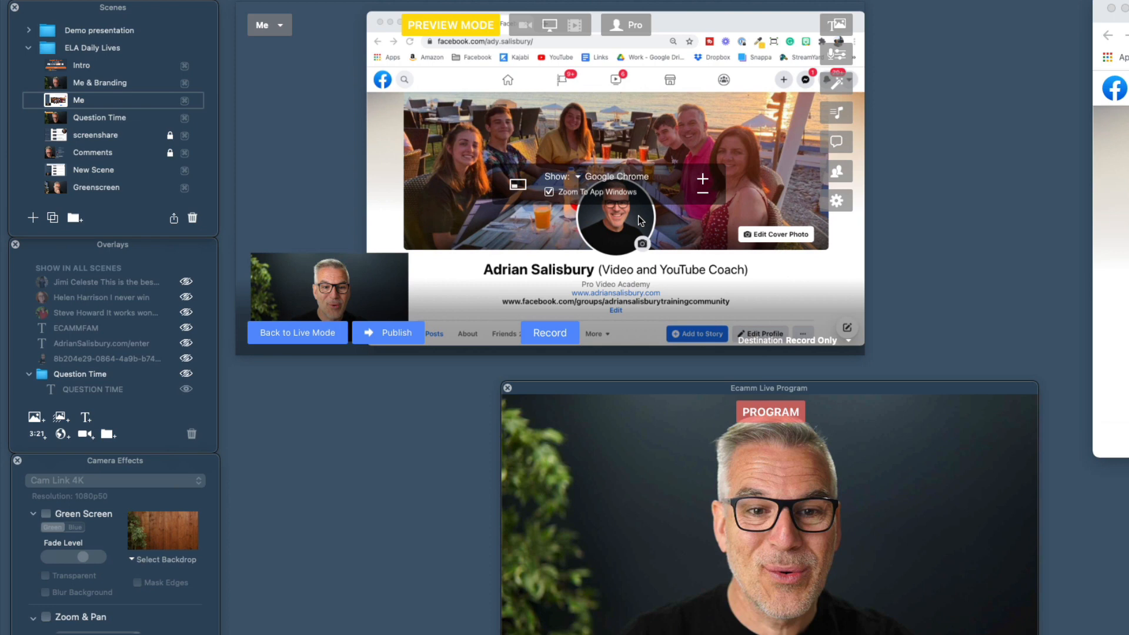
mouse_move(647, 112)
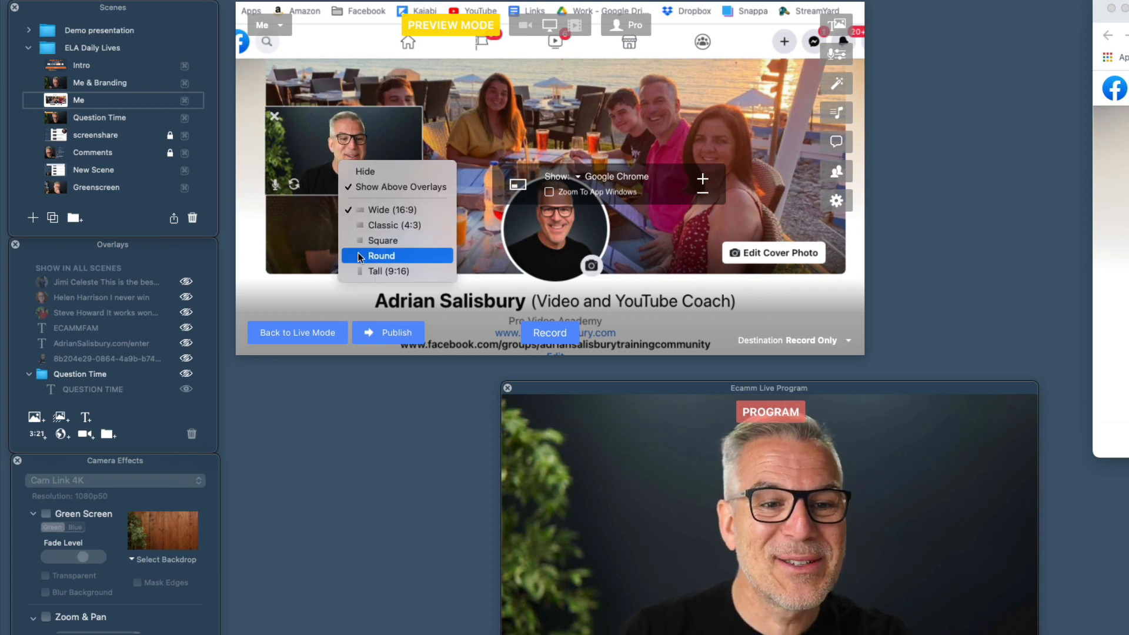
Change the camera picture-in-picture inset over the Chrome share to Round.
click(381, 256)
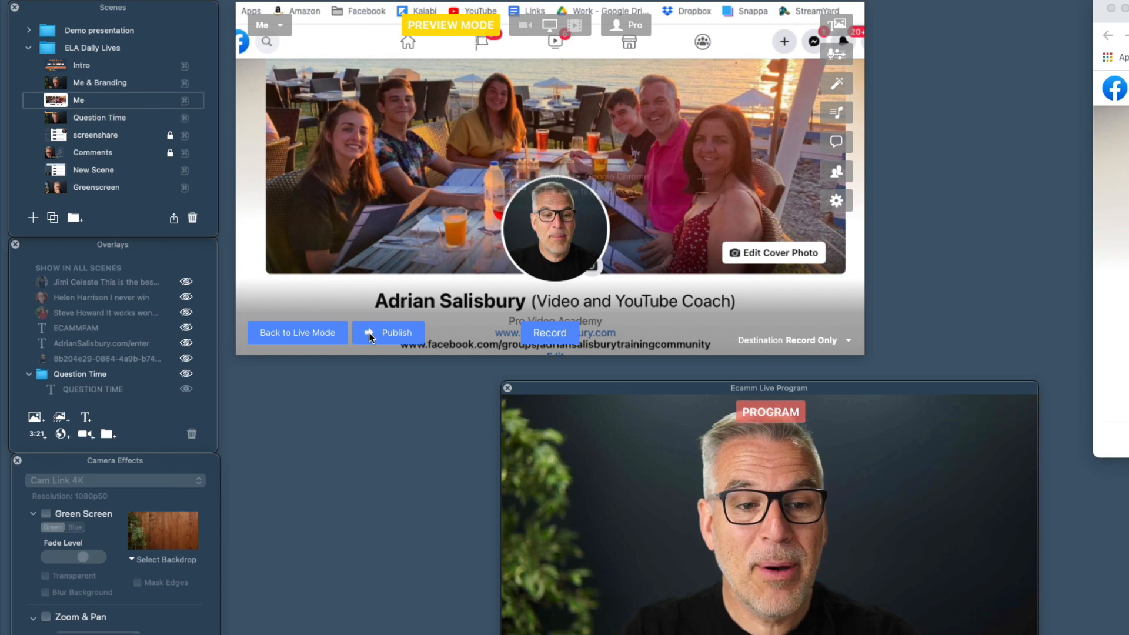
Publish the Chrome share with round camera to Program, then publish the camera-only scene.
click(388, 333)
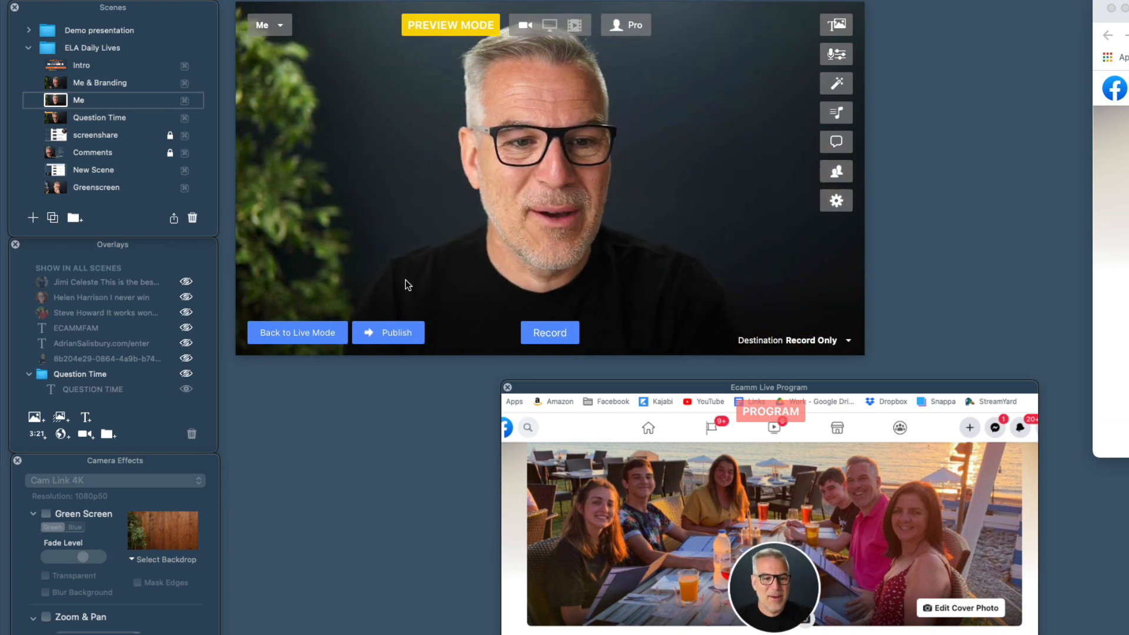
click(388, 332)
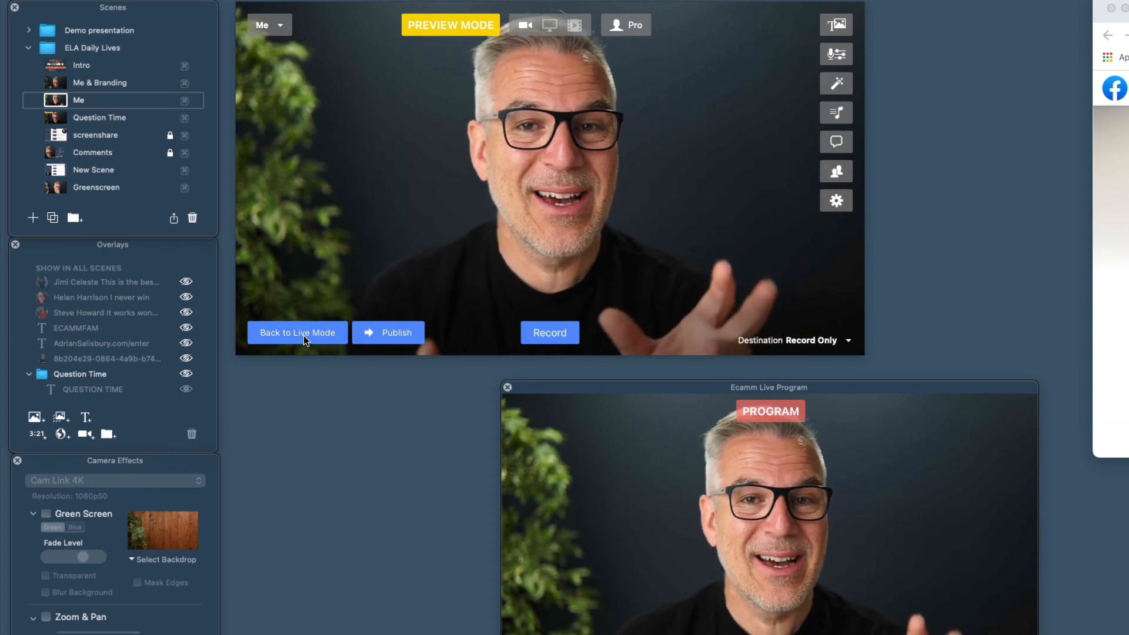
Leave Preview Mode briefly, then turn Preview Mode back on.
click(298, 333)
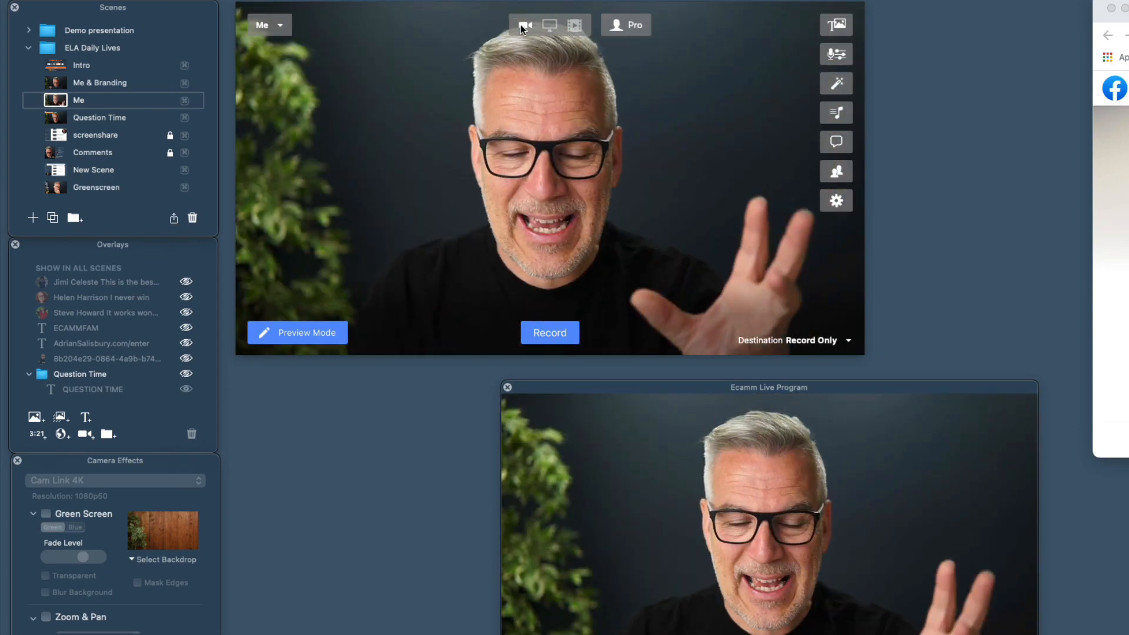
click(297, 332)
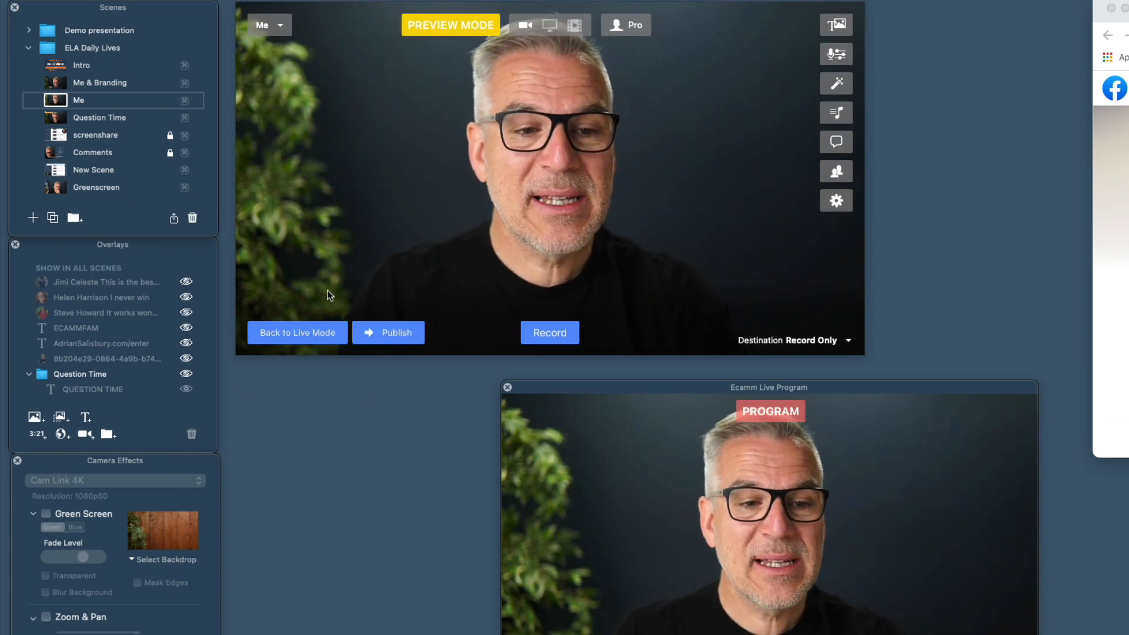
mouse_move(329, 351)
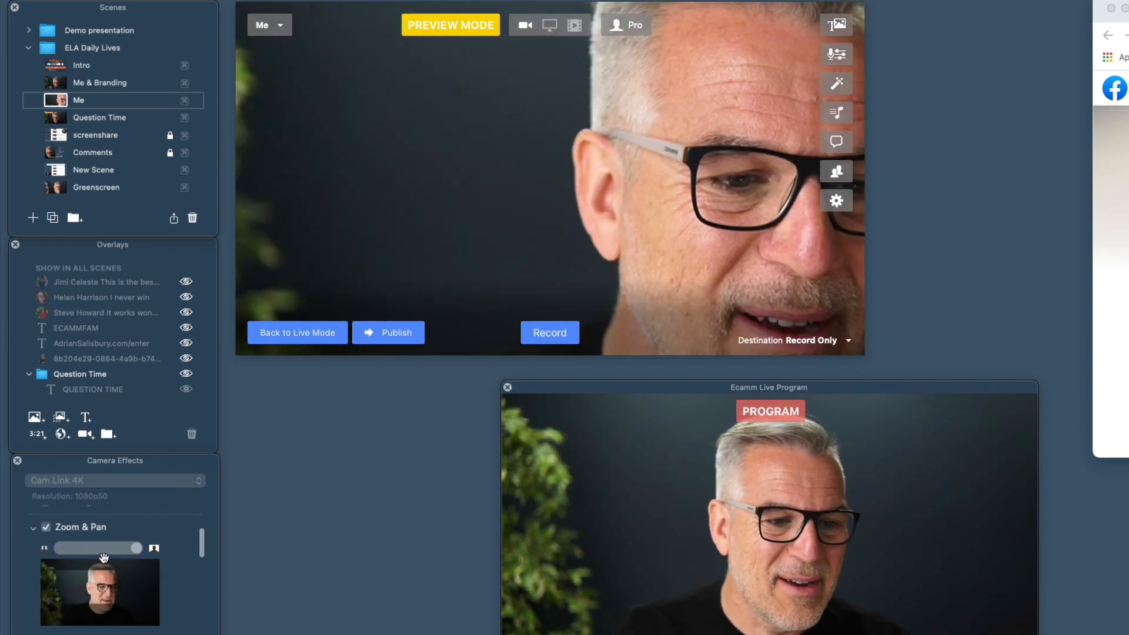
Set a moderate Zoom & Pan close-up on the camera and return to Live Mode with it.
drag(137, 548, 92, 548)
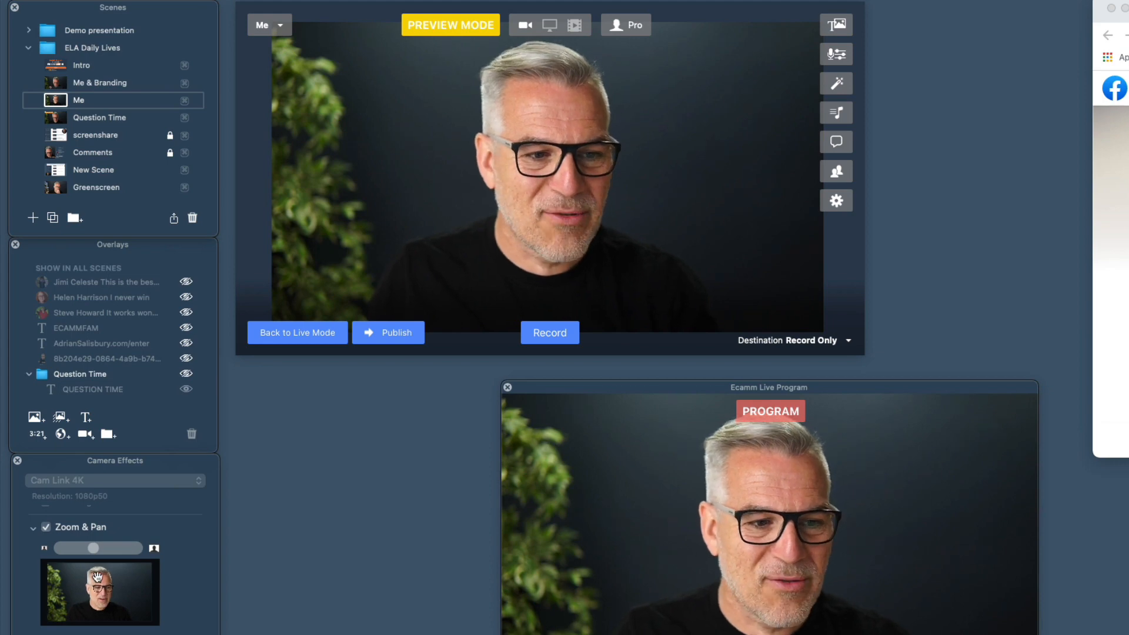
click(45, 527)
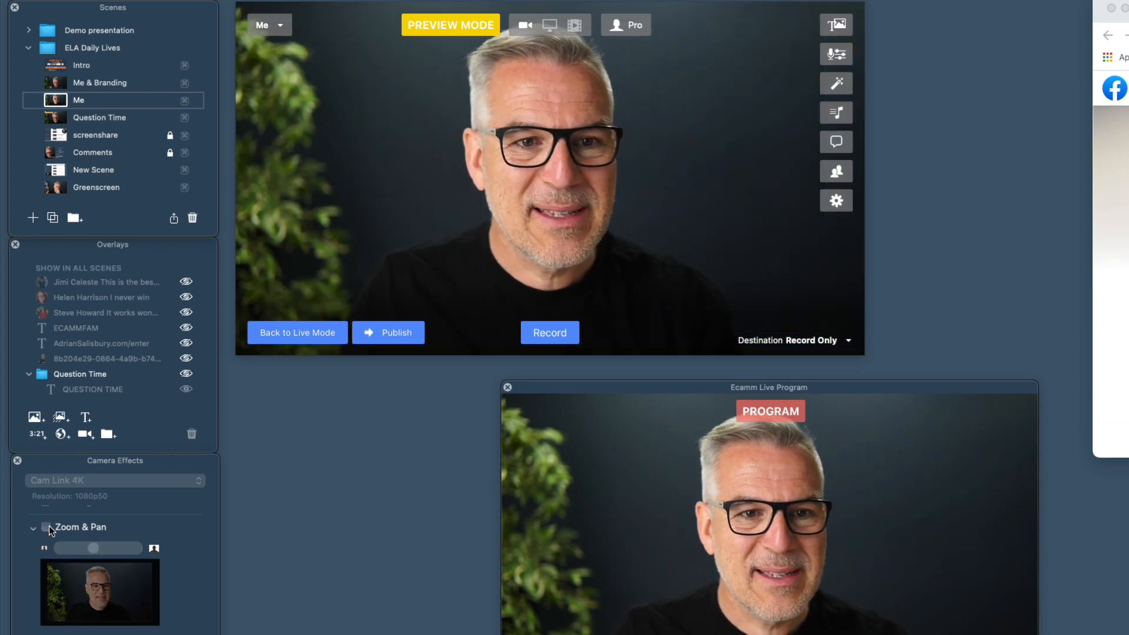
click(46, 526)
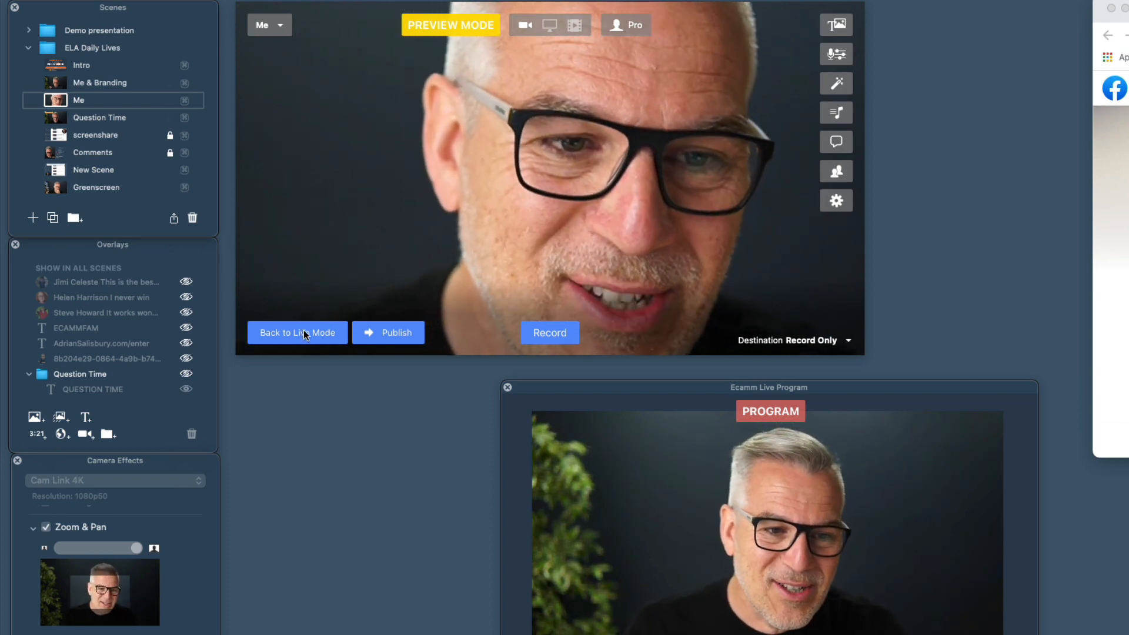
click(297, 332)
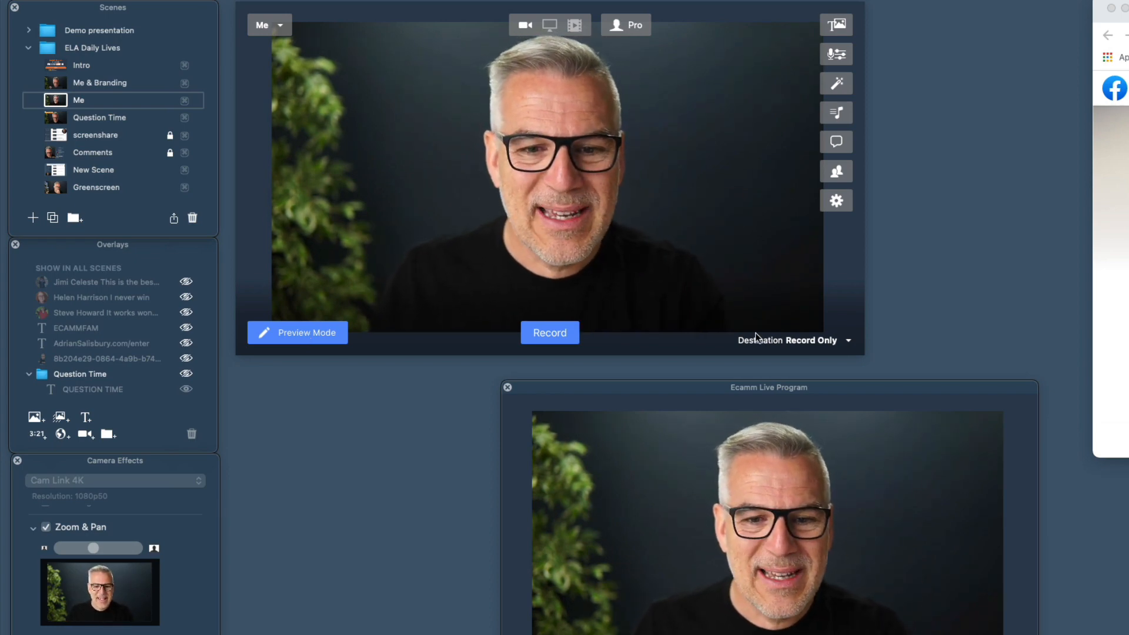
Set the Destination to Facebook, posting to Timeline (Only Me).
click(816, 340)
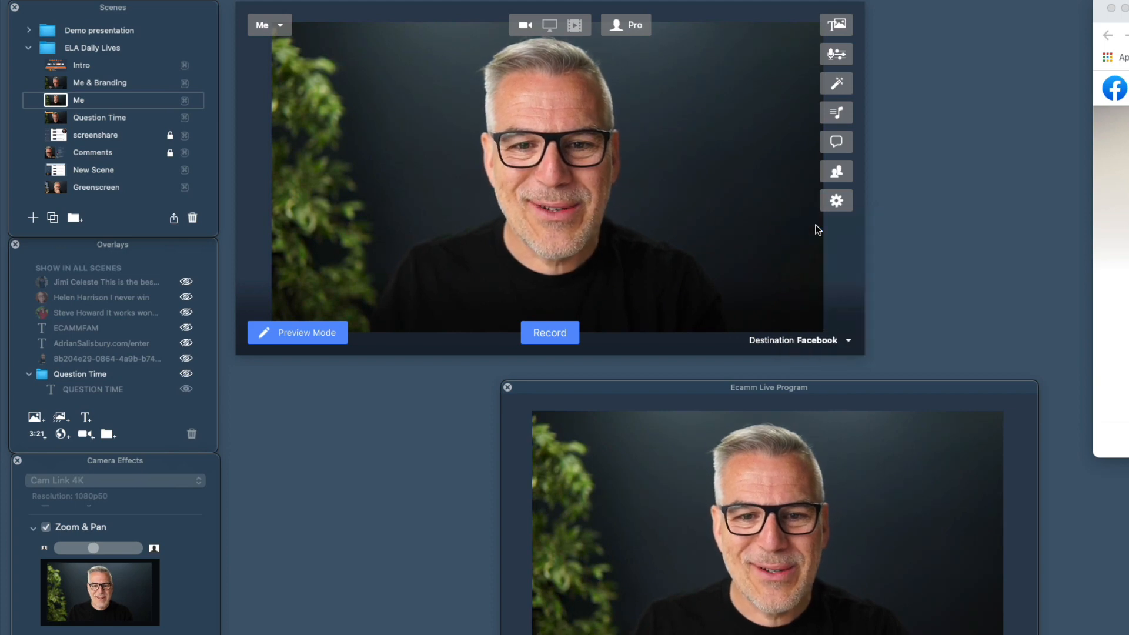
click(848, 340)
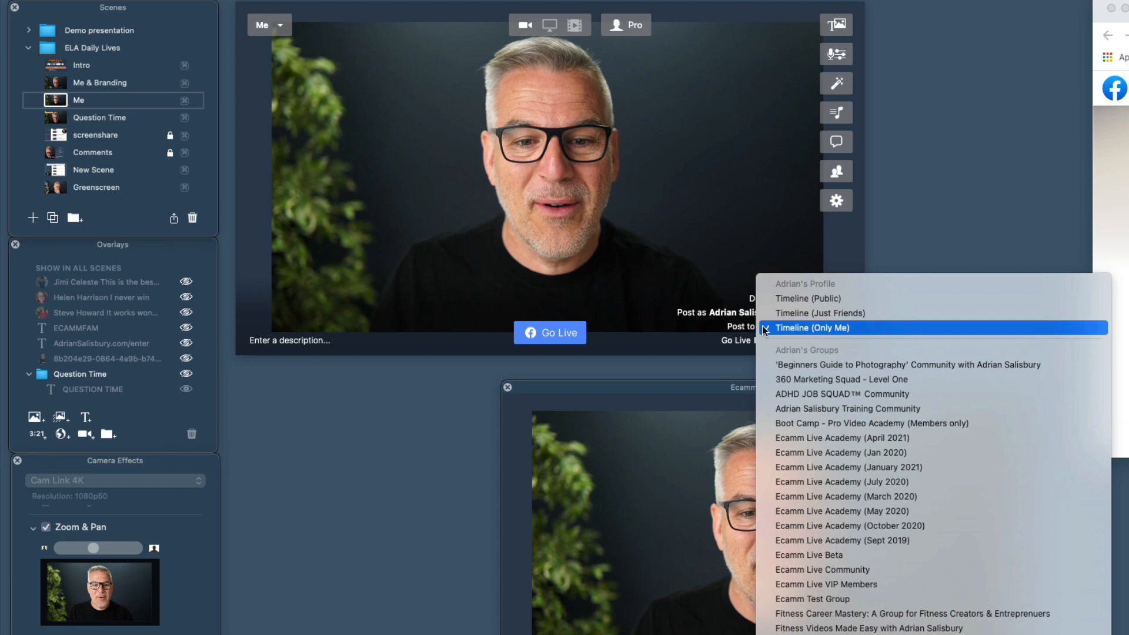
click(811, 327)
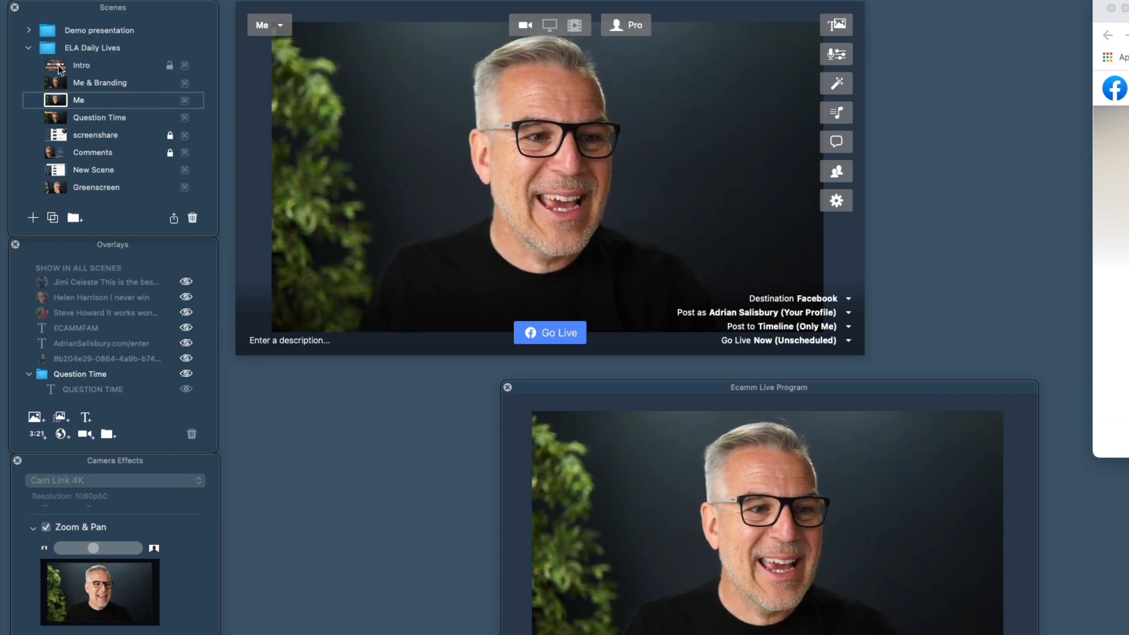
Select the Intro countdown scene and start the live broadcast to Facebook.
click(81, 66)
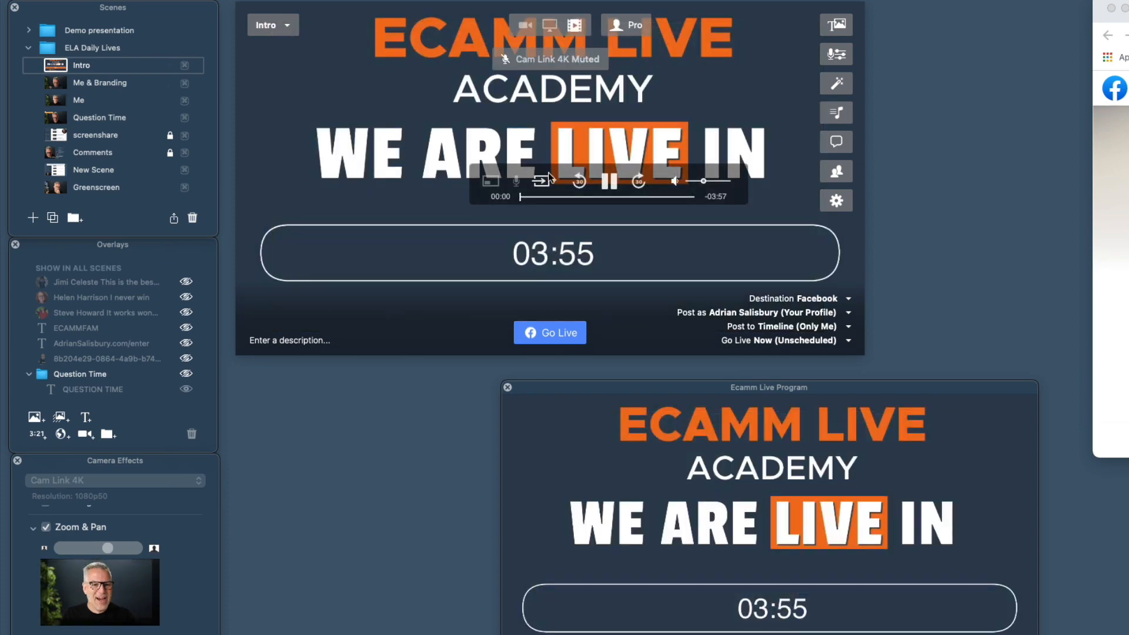
click(608, 181)
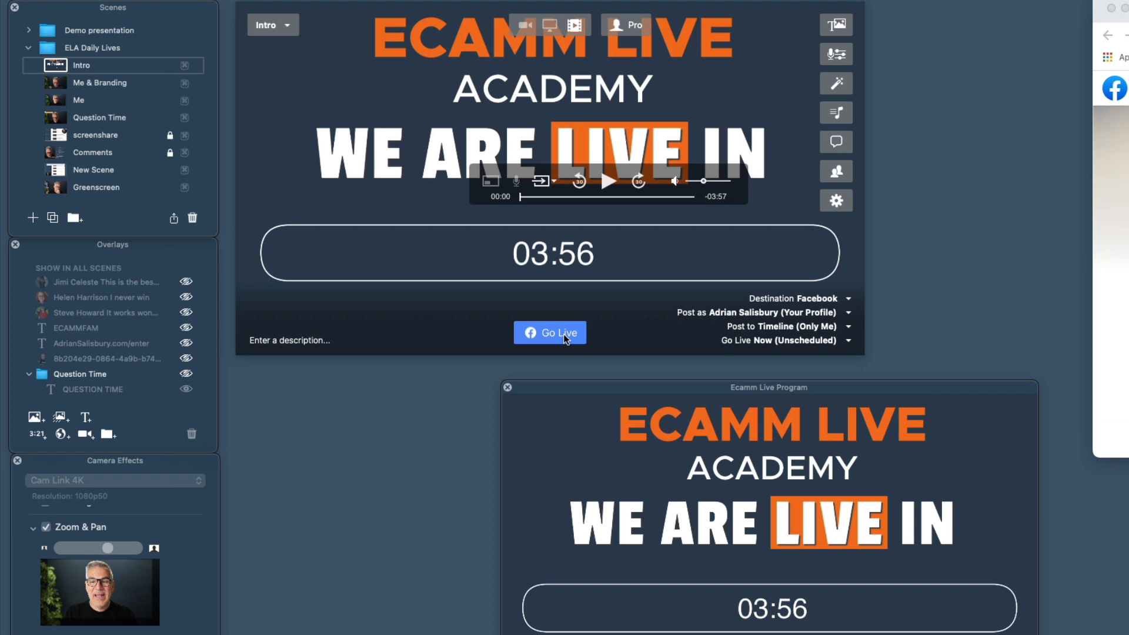
click(550, 331)
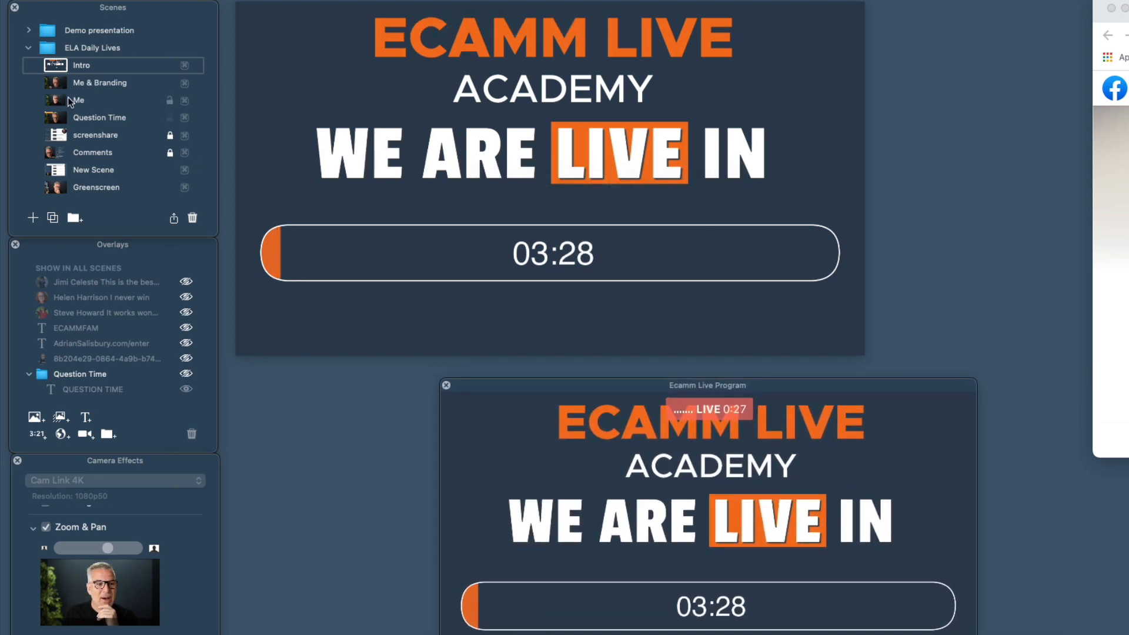
Preview the Me & Branding, Me, Question Time and screenshare scenes off air.
click(99, 82)
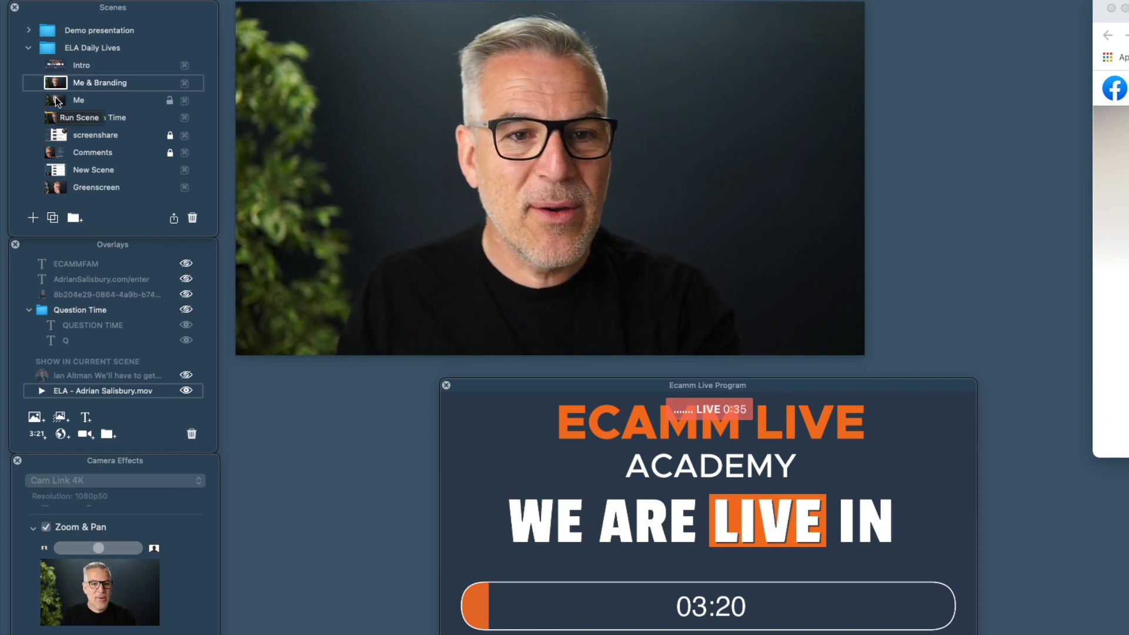
click(77, 99)
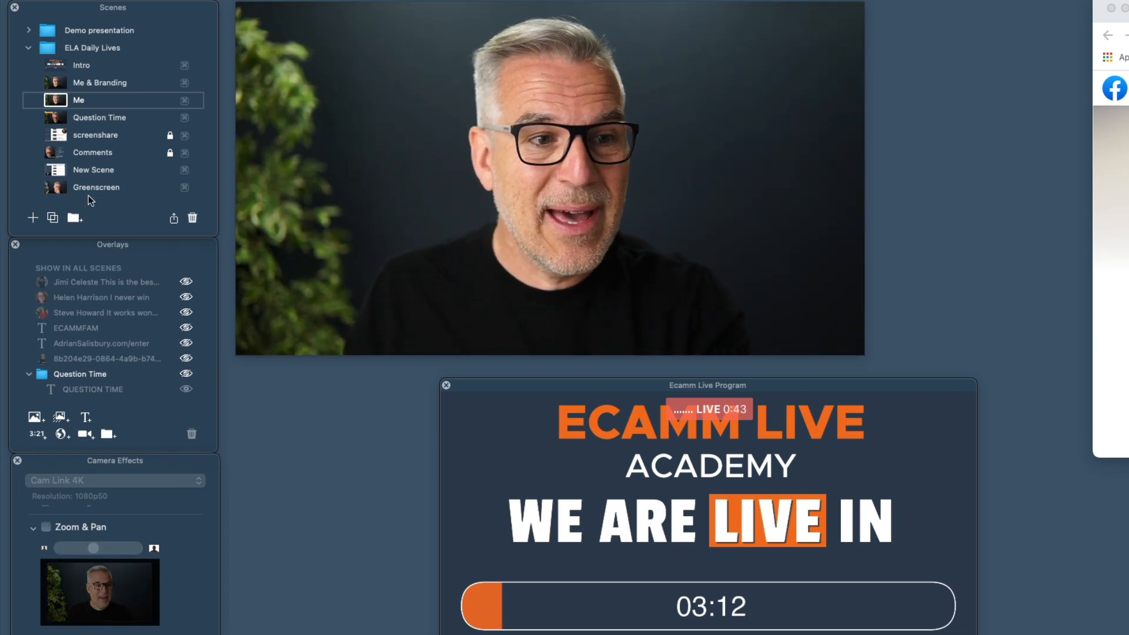
click(99, 116)
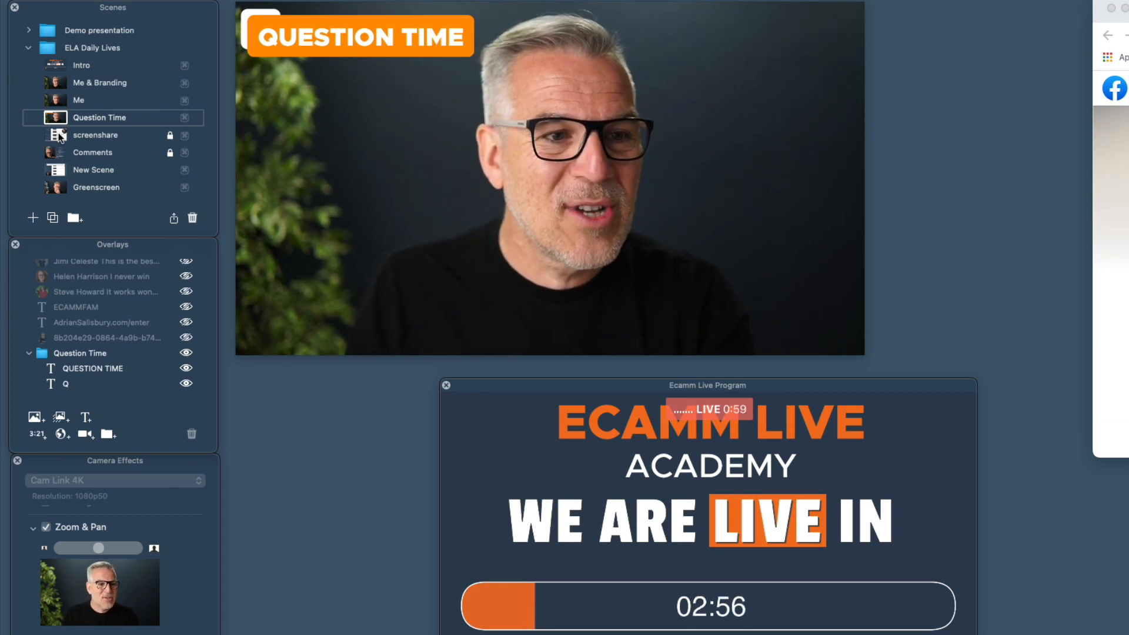
click(95, 135)
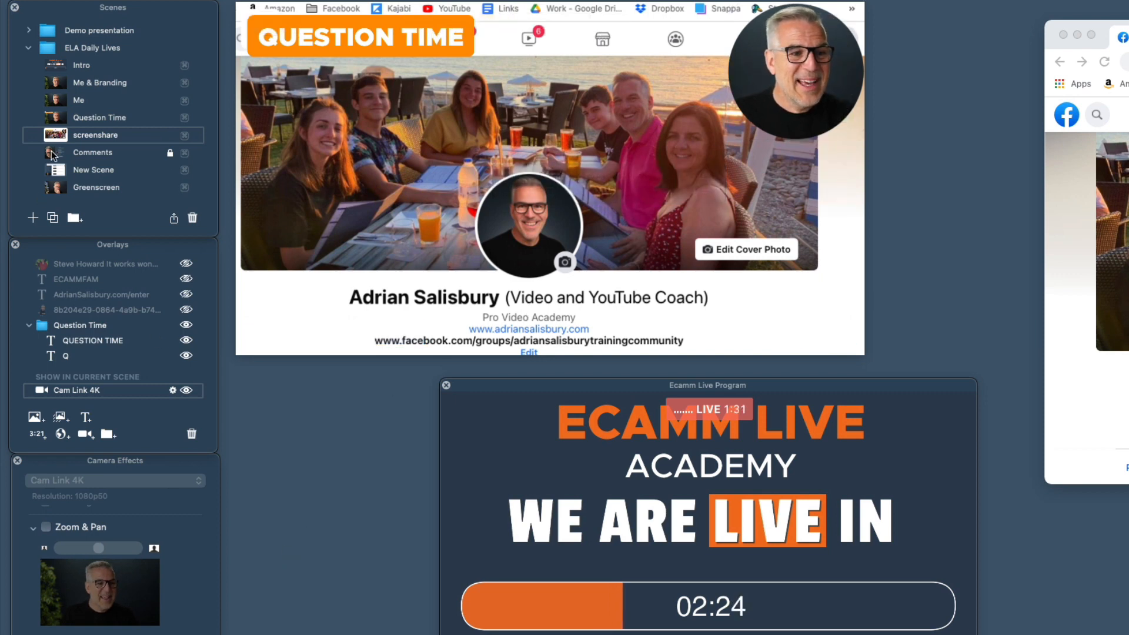
Preview Comments, then Question Time, then Comments again off air while the countdown stays live.
click(92, 151)
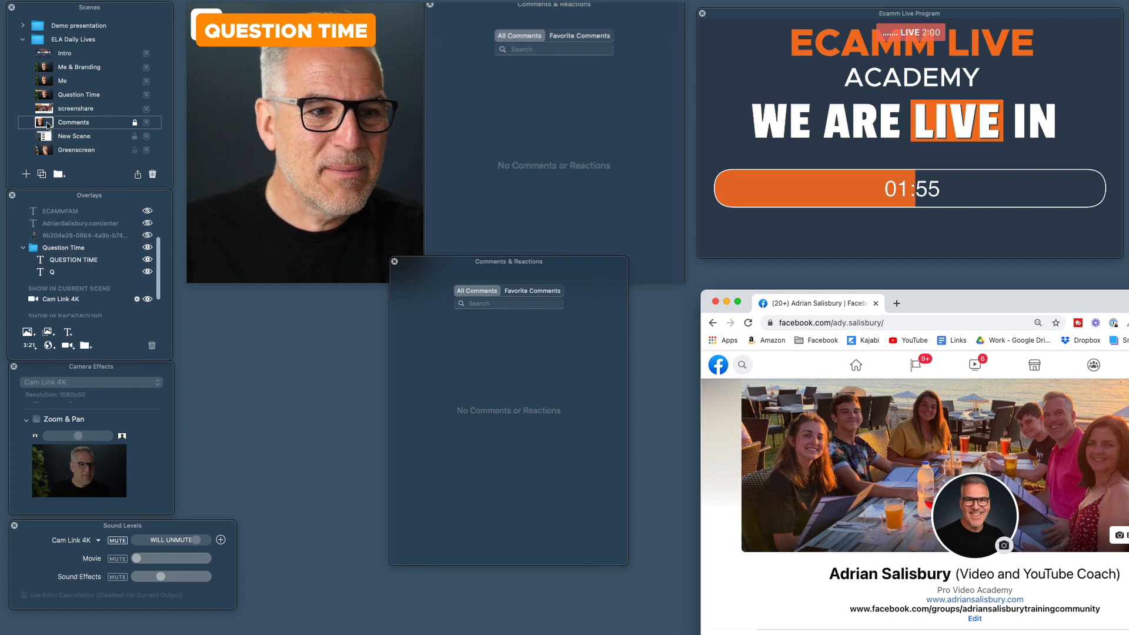
click(77, 94)
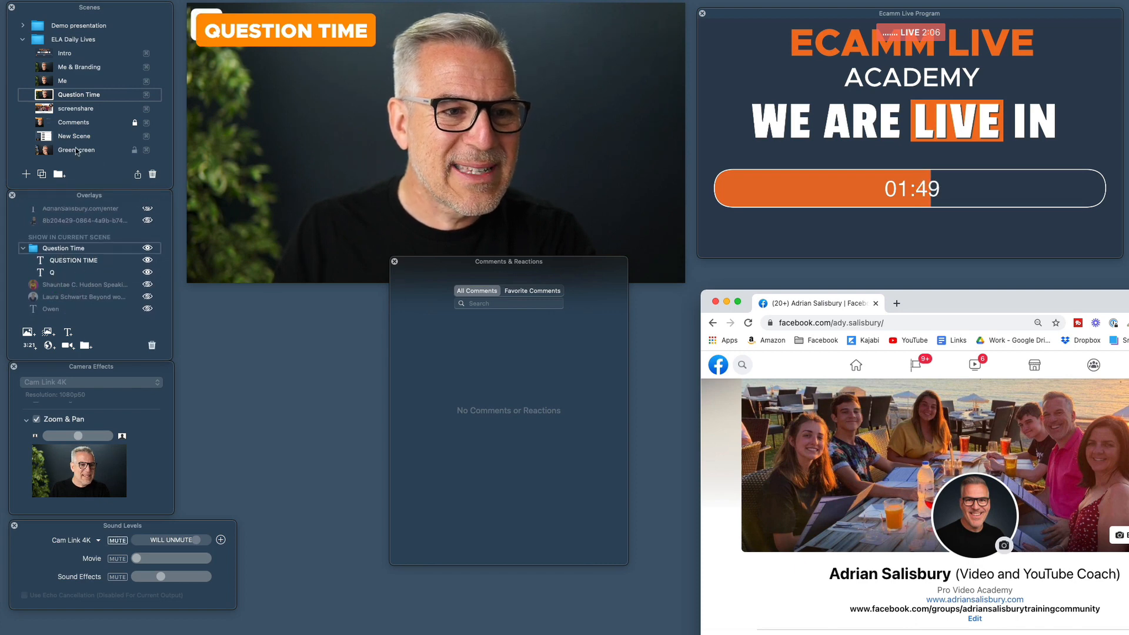
click(75, 108)
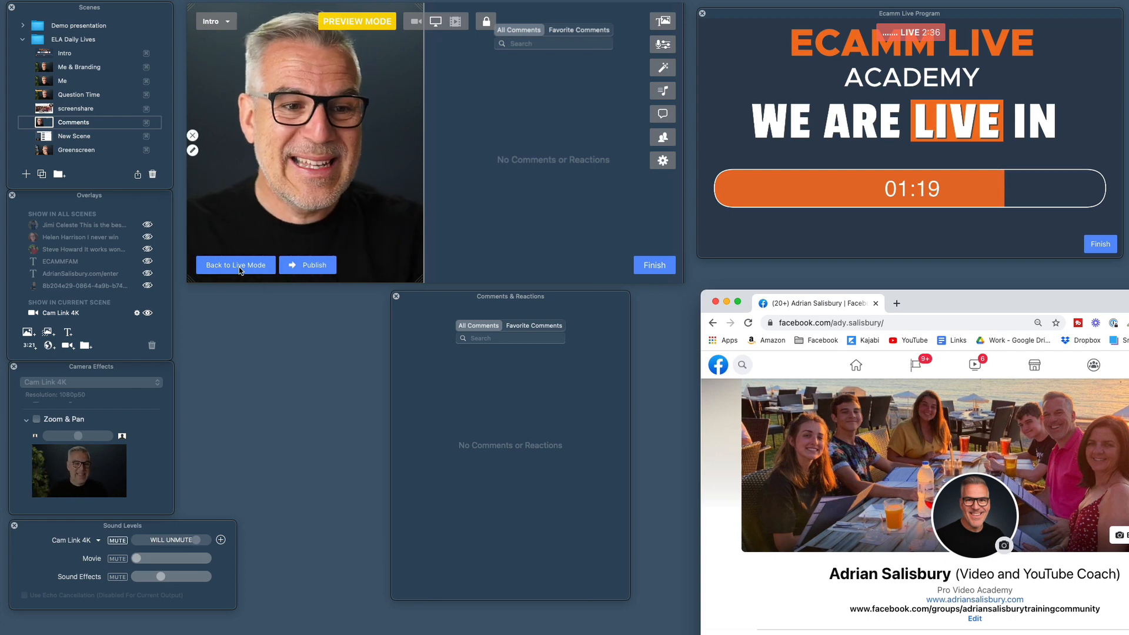
Leave Preview Mode and switch on air through Me & Branding, Comments, Me & Branding, then Me.
click(235, 265)
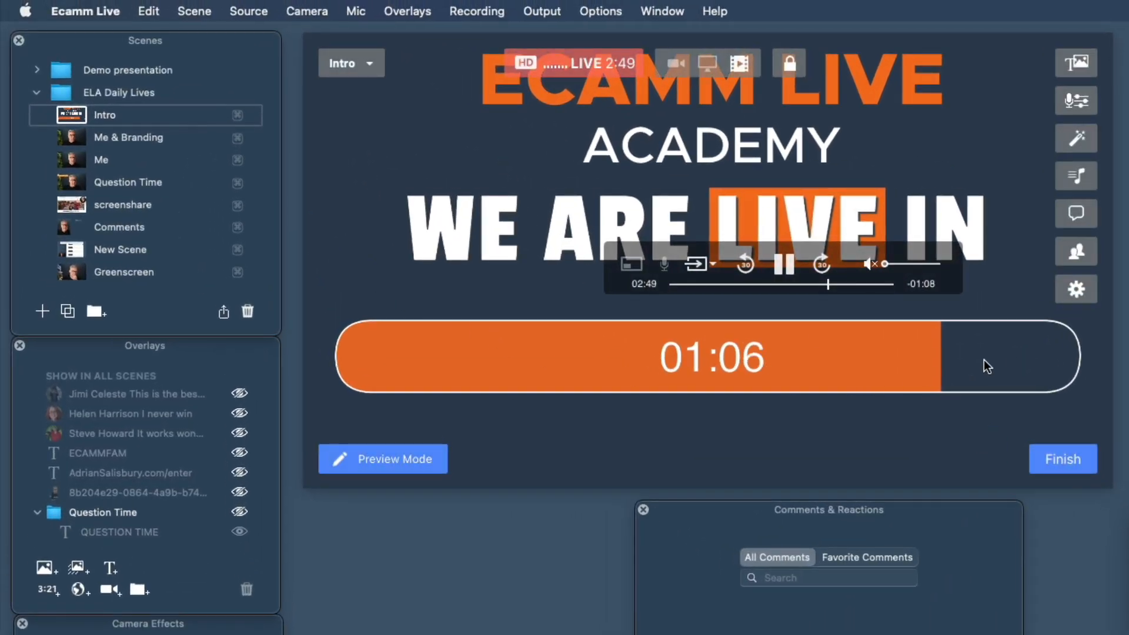
mouse_move(1058, 367)
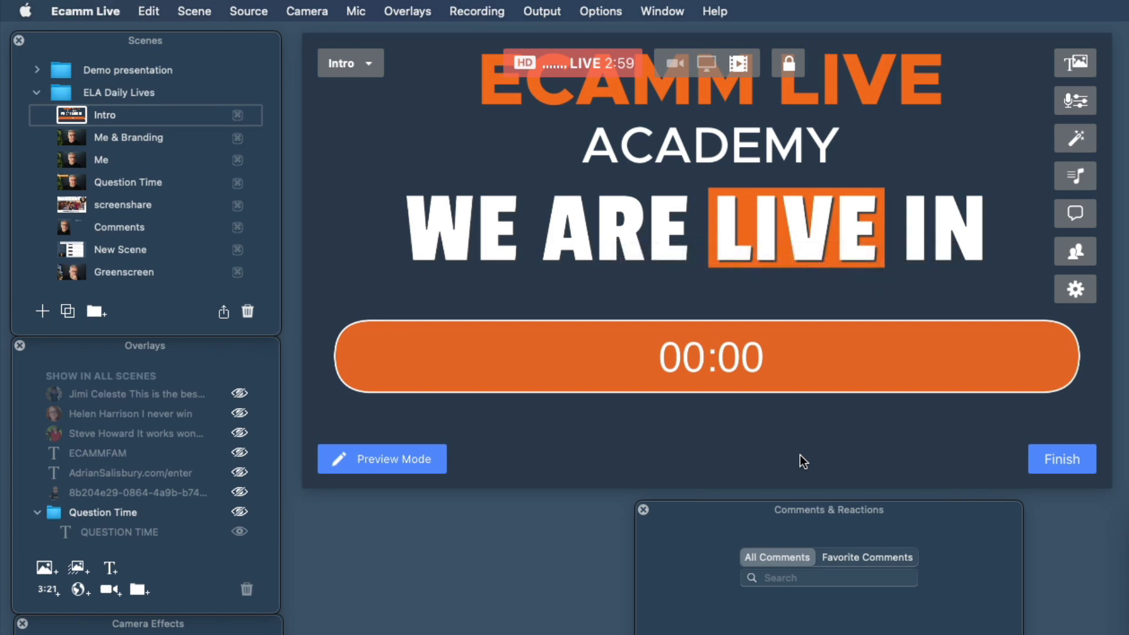
click(128, 136)
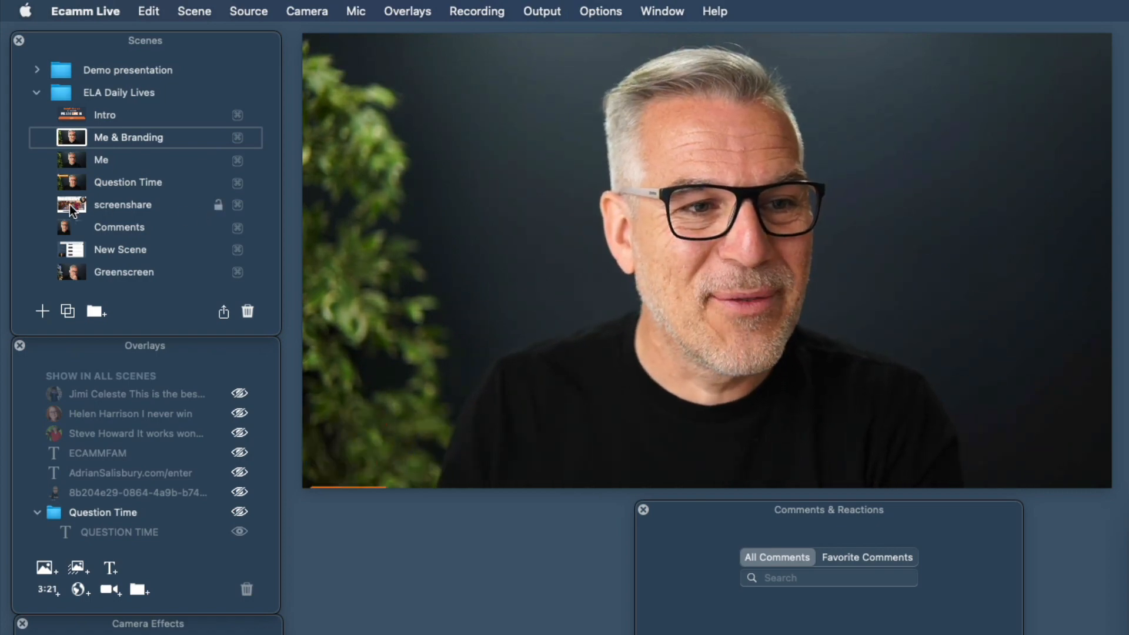
click(120, 227)
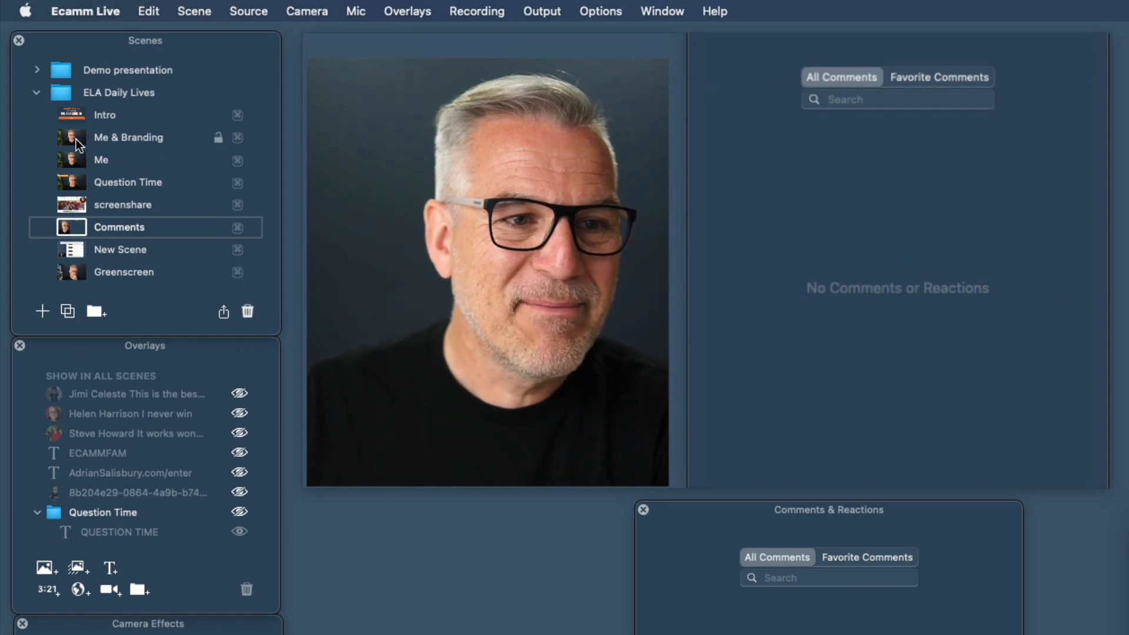
click(128, 136)
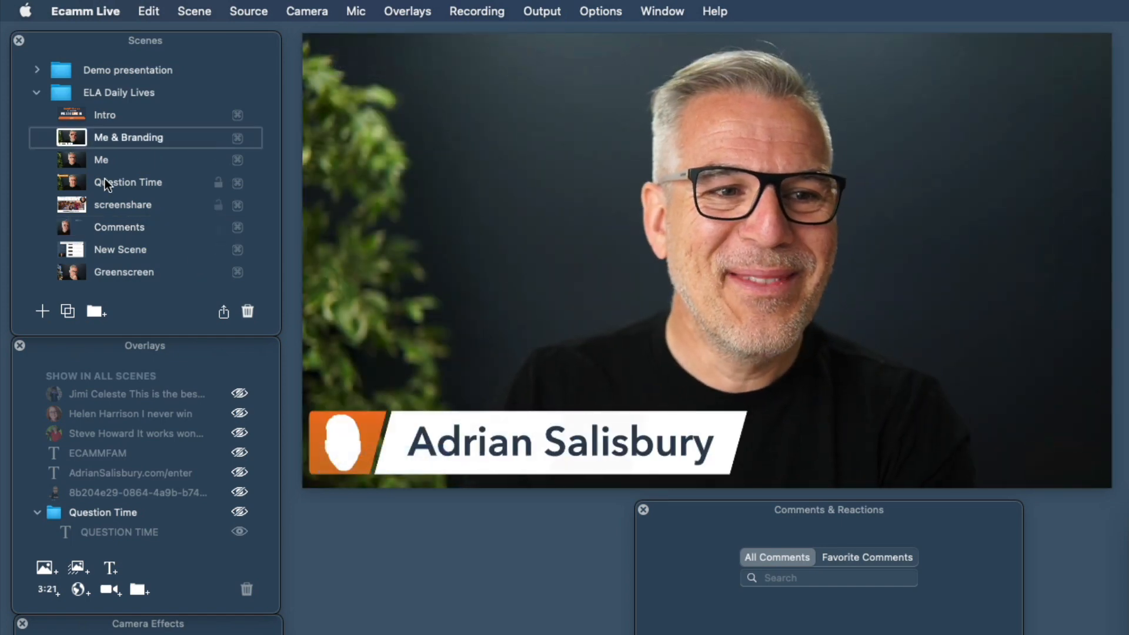
click(101, 160)
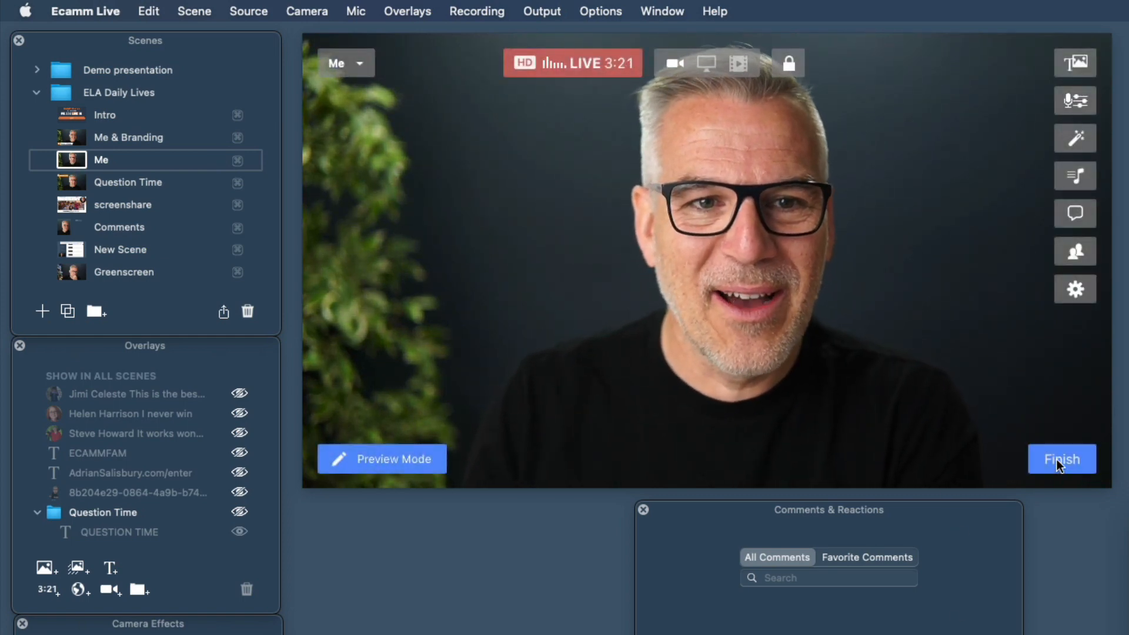
Finish and end the Facebook broadcast, then acknowledge the ended-and-saved notice.
click(1061, 458)
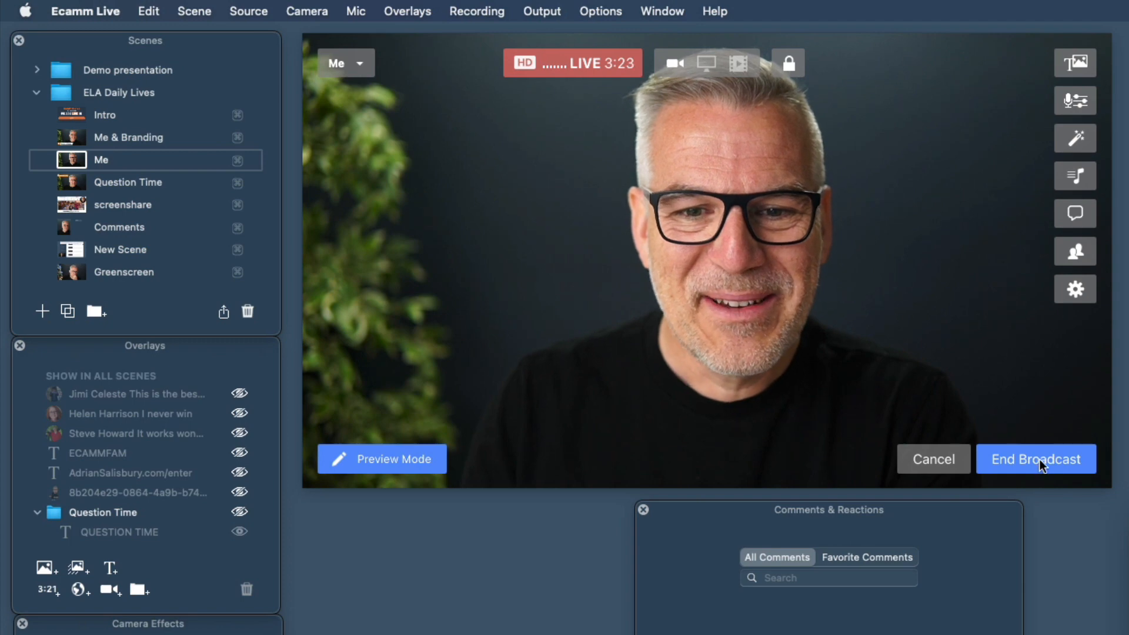
click(1036, 458)
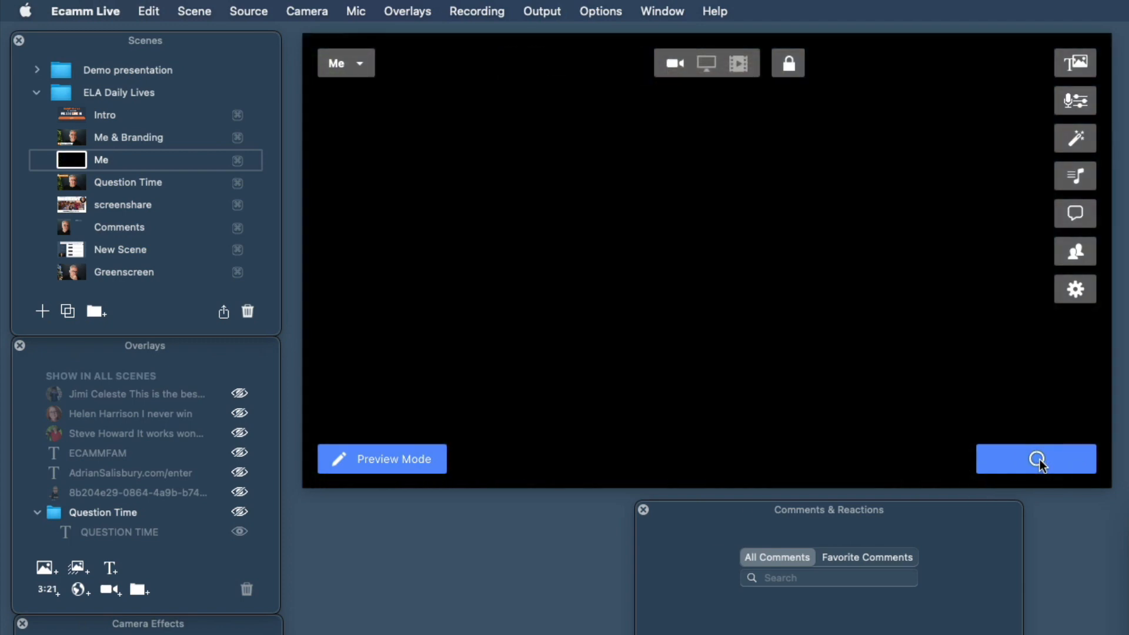
click(1036, 458)
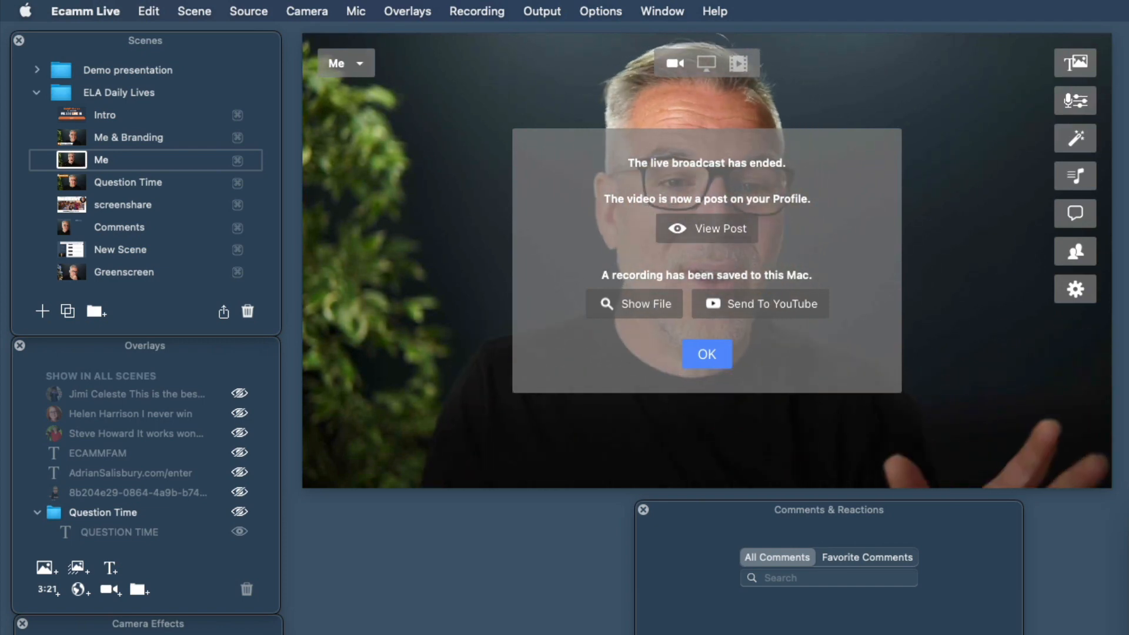
click(707, 354)
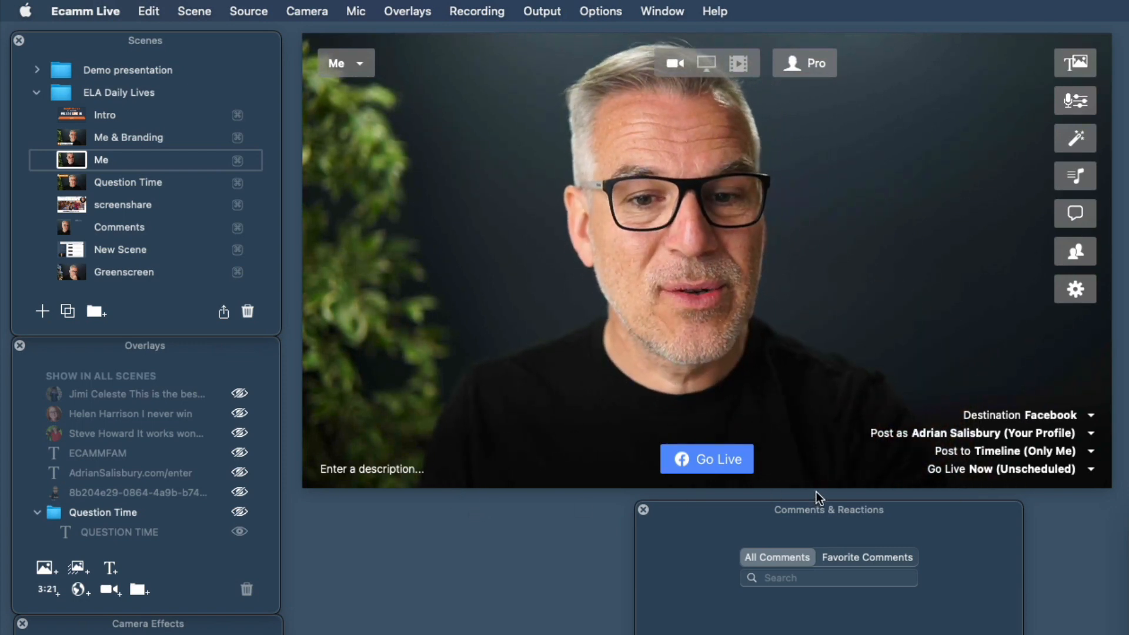
mouse_move(477, 559)
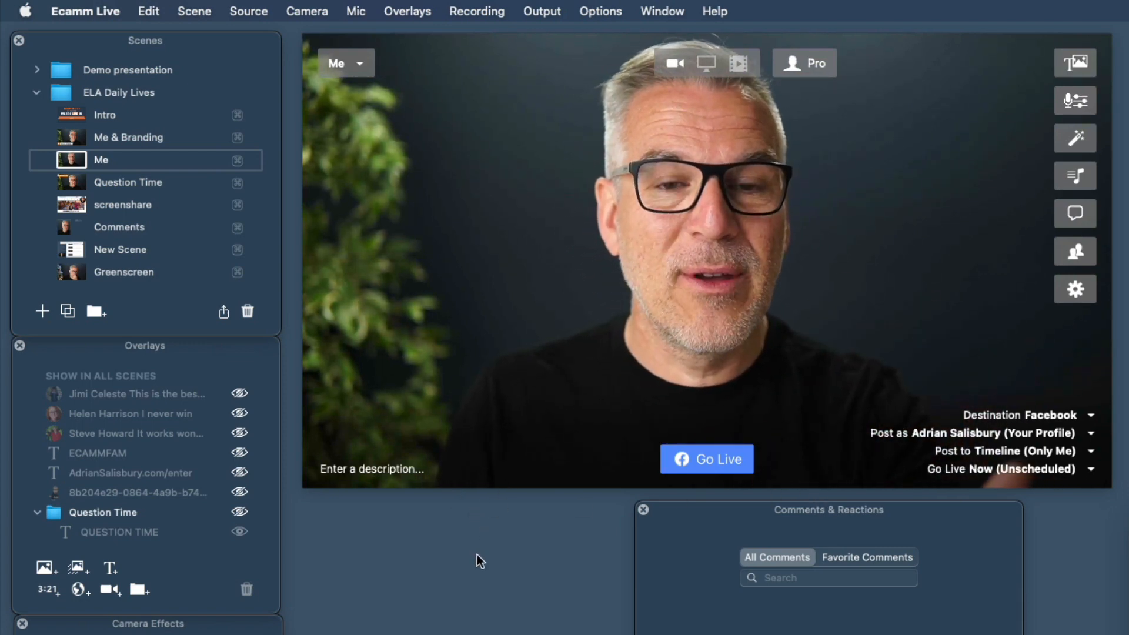